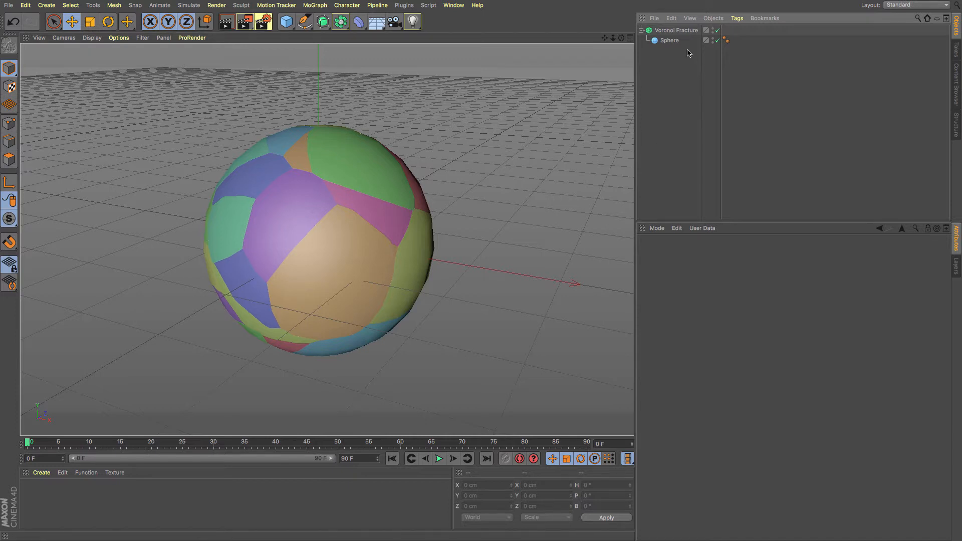
# Step: Offset the sphere's fragments by 5 cm and make them hollow hulls about 8.8 cm thick
pyautogui.click(678, 30)
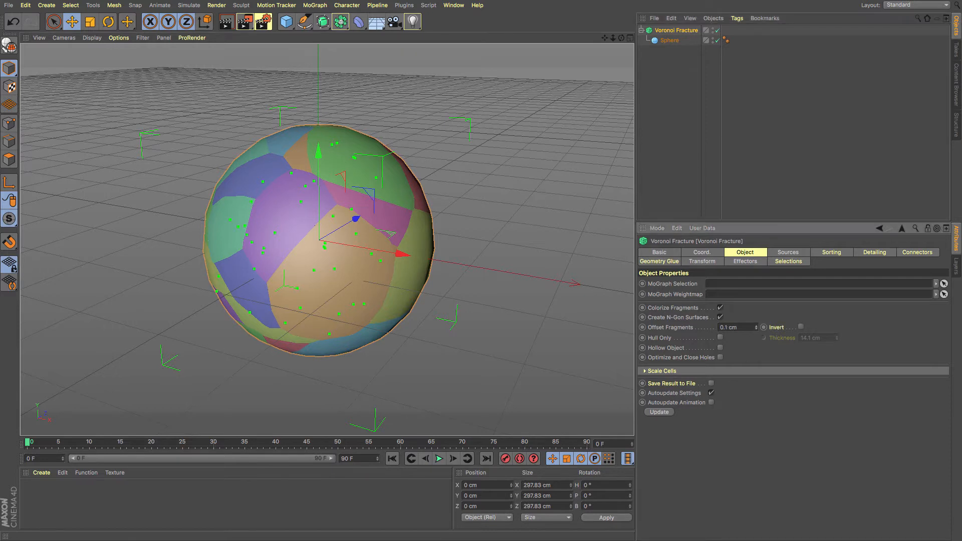
pyautogui.write('5 cm')
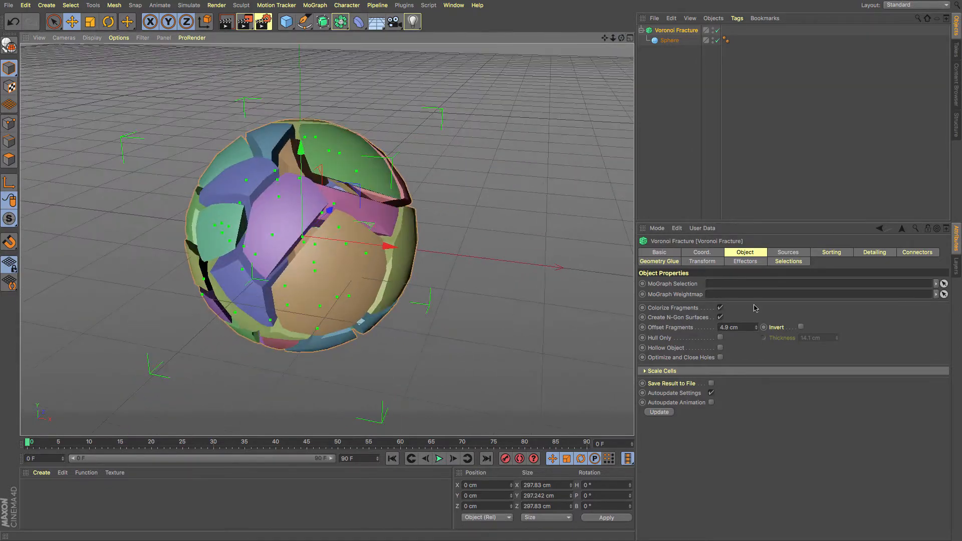
pyautogui.click(720, 337)
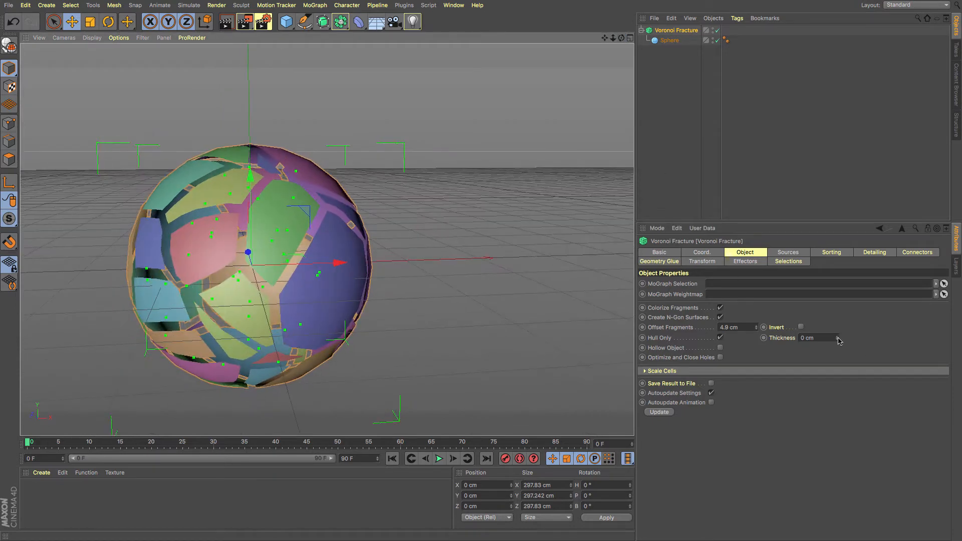
pyautogui.moveTo(816, 337); pyautogui.dragTo(835, 338)
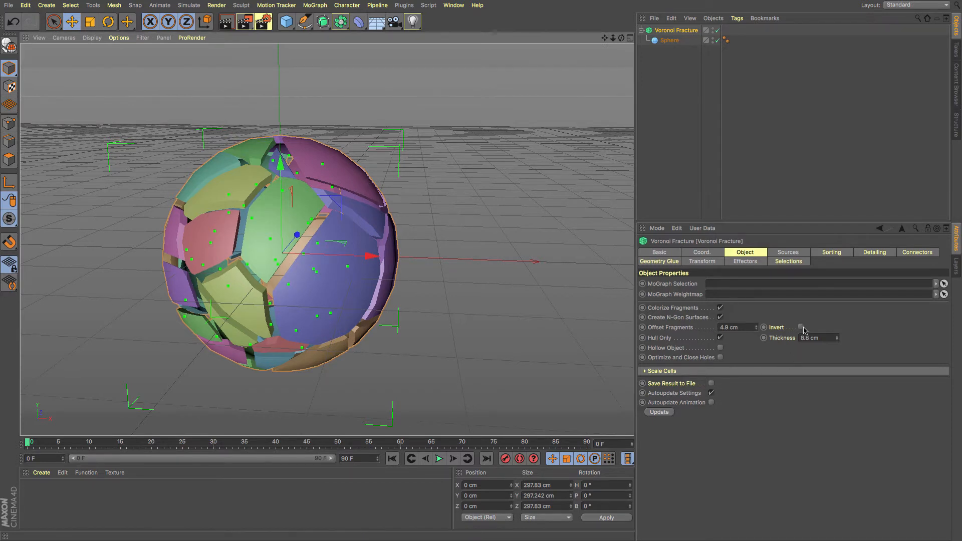
# Step: Invert the offset and disable Hull Only, inspecting the carved solid sphere from several angles
pyautogui.click(801, 327)
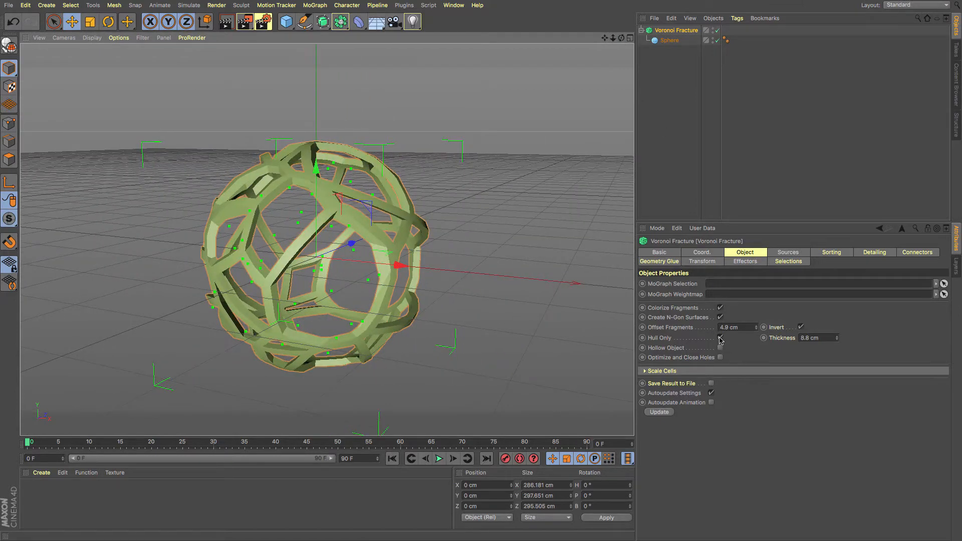
pyautogui.click(720, 338)
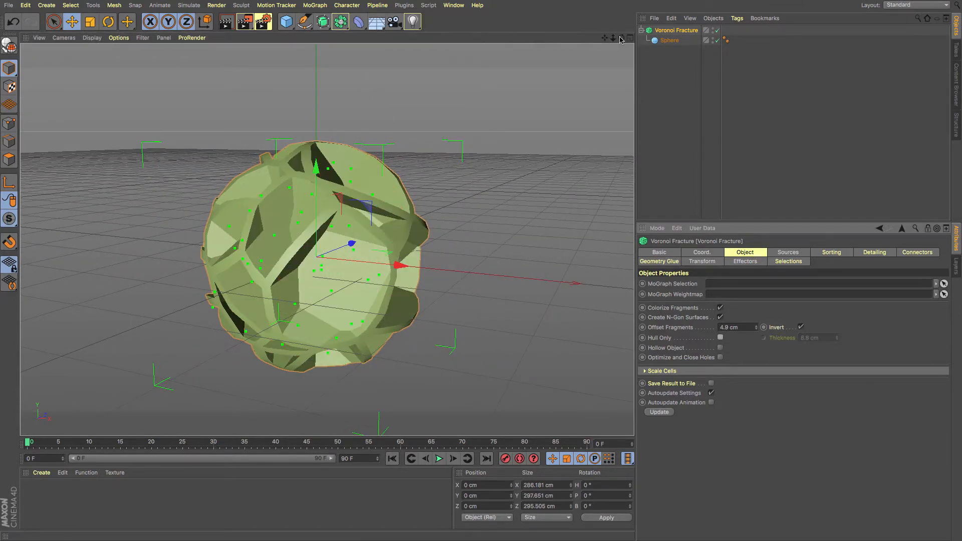
pyautogui.moveTo(325, 246); pyautogui.dragTo(325, 240)
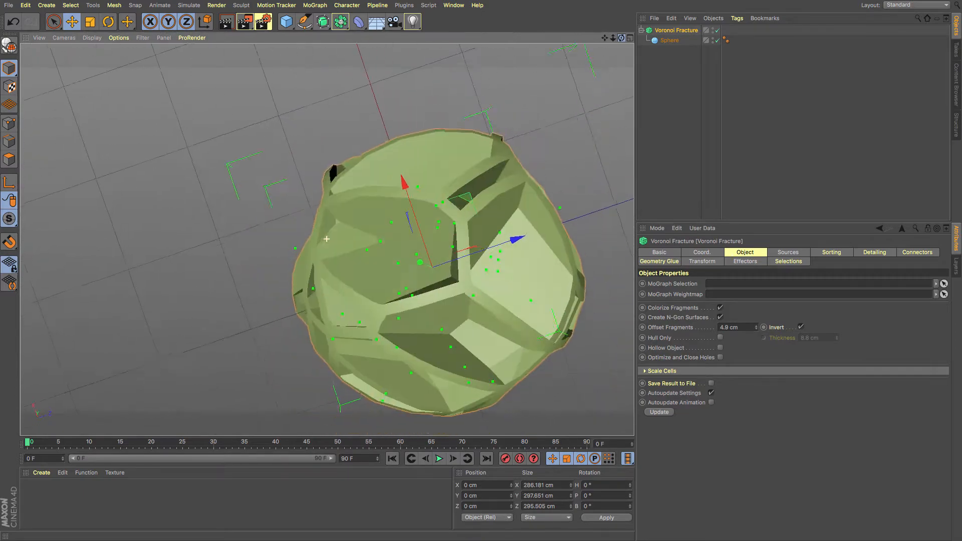
pyautogui.moveTo(327, 239); pyautogui.dragTo(305, 286)
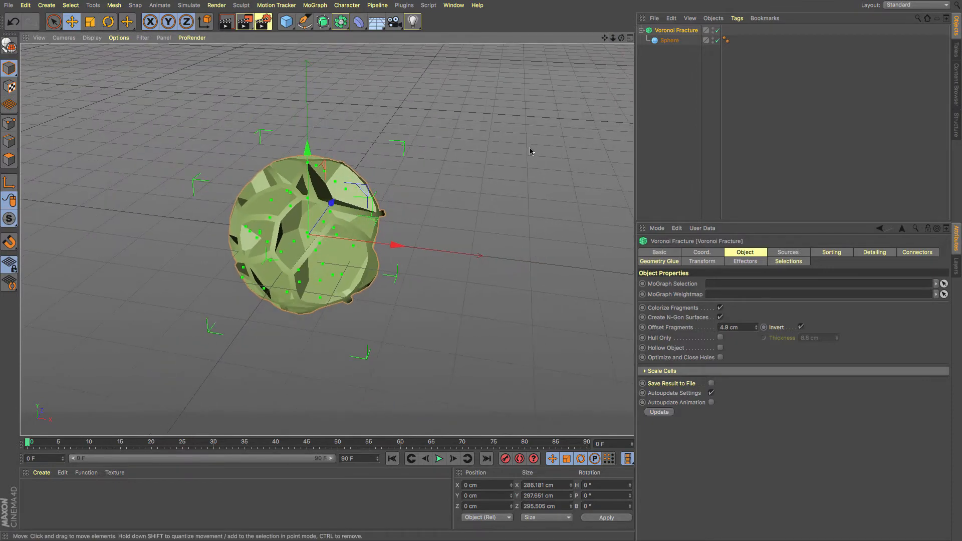
pyautogui.moveTo(804, 314)
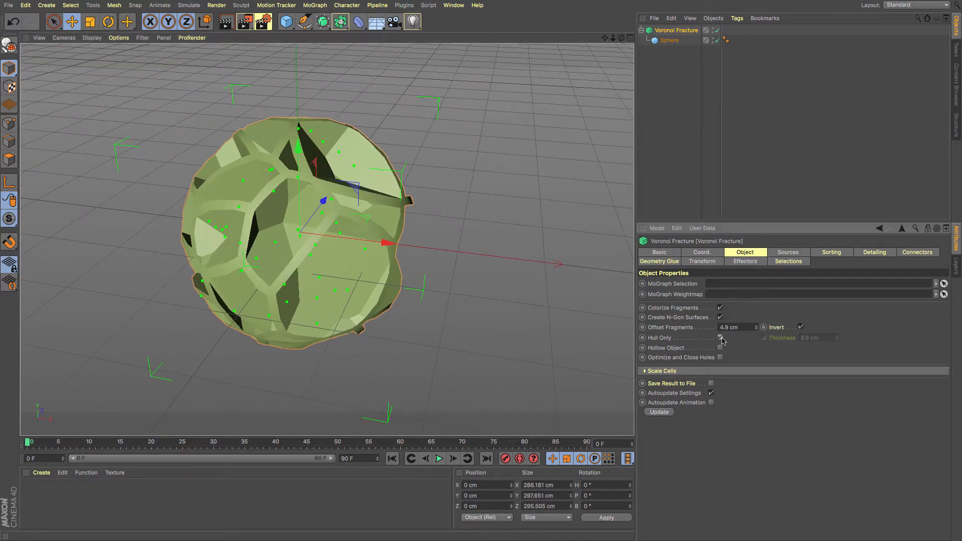
pyautogui.click(720, 338)
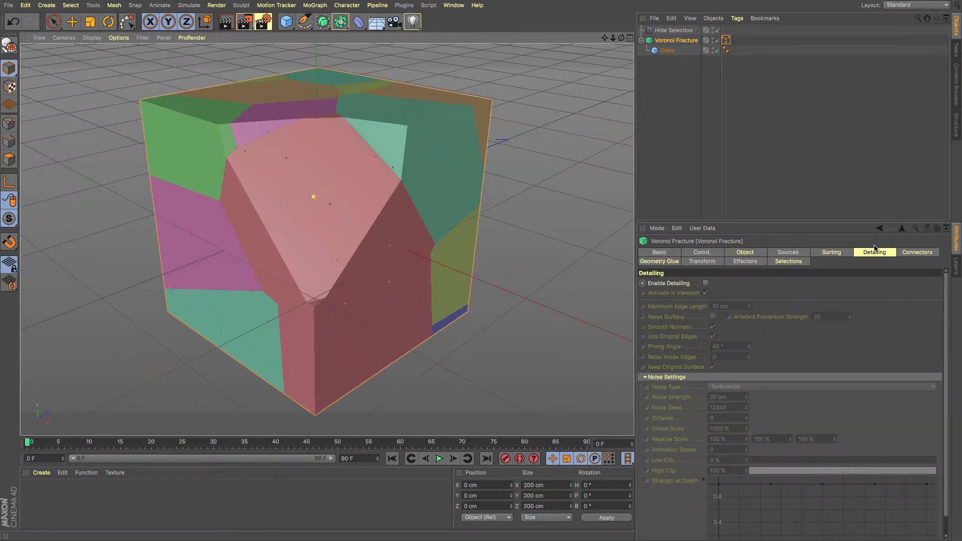
pyautogui.moveTo(879, 264)
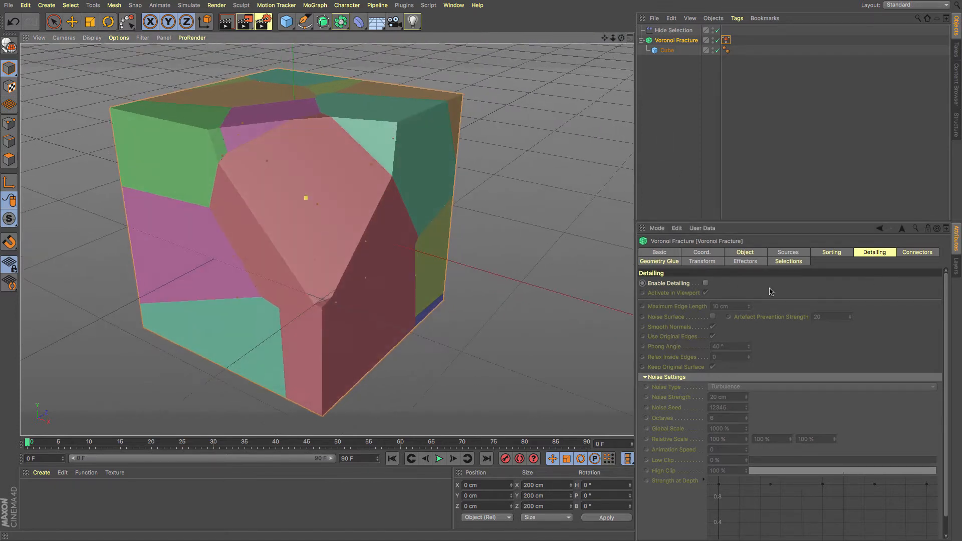
# Step: Enable Detailing on the Voronoi Fracture so inner fragment faces get turbulence noise
pyautogui.click(705, 282)
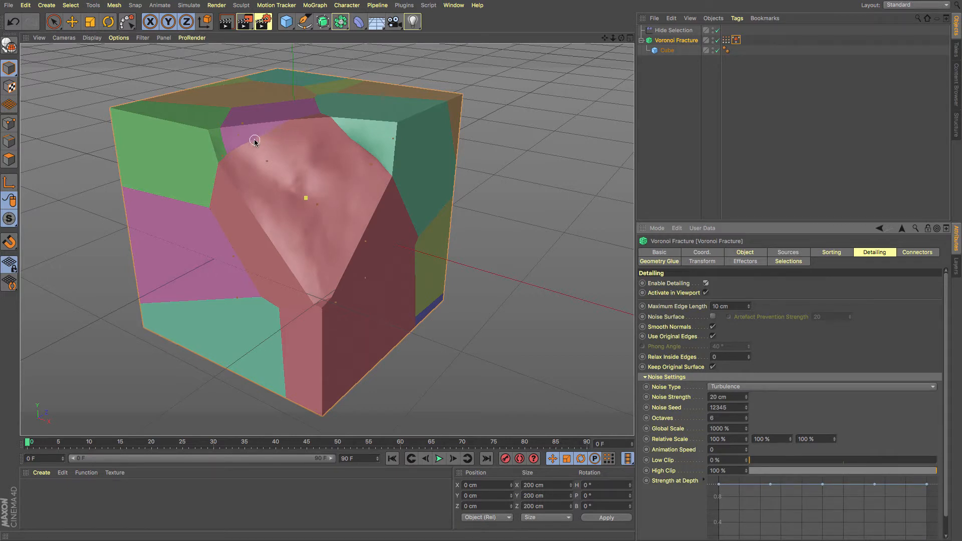
pyautogui.moveTo(318, 289)
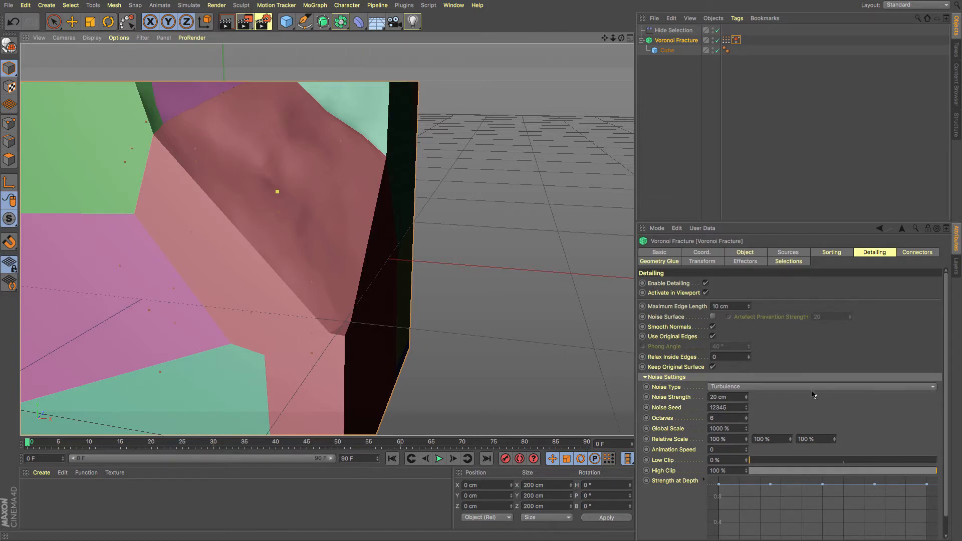
# Step: Cycle through Blistered Turbulence, Cranal and Displaced Turbulence, settle on FBM with strength about 13 cm
pyautogui.click(822, 387)
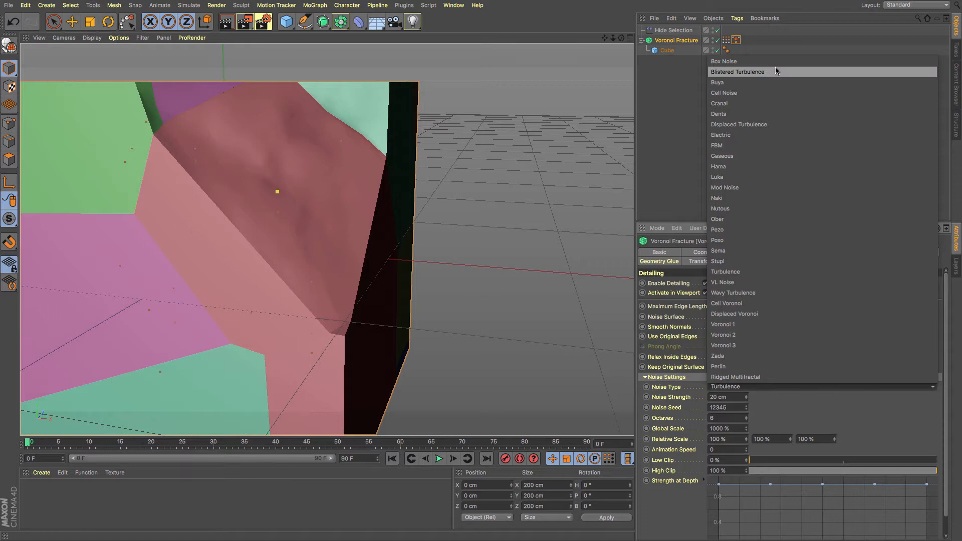
pyautogui.click(738, 72)
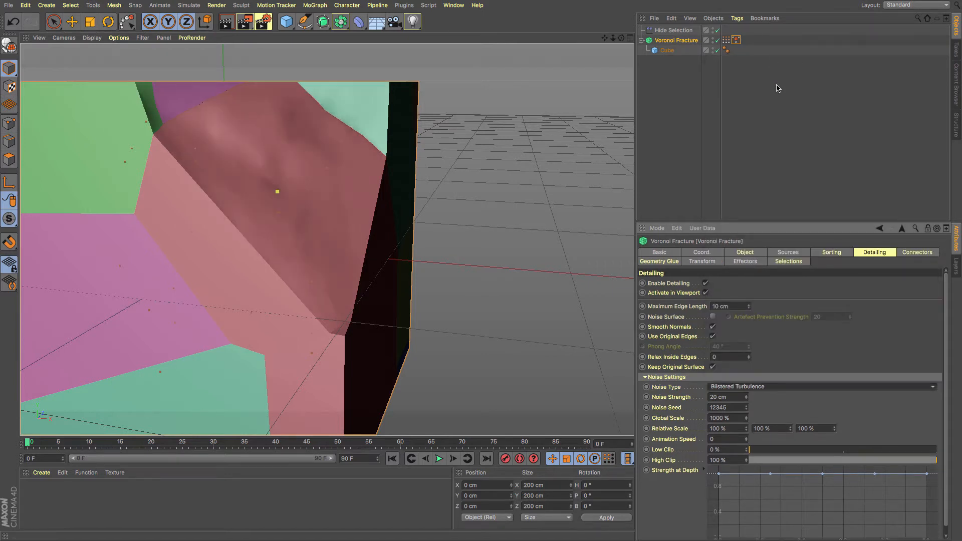
pyautogui.click(822, 387)
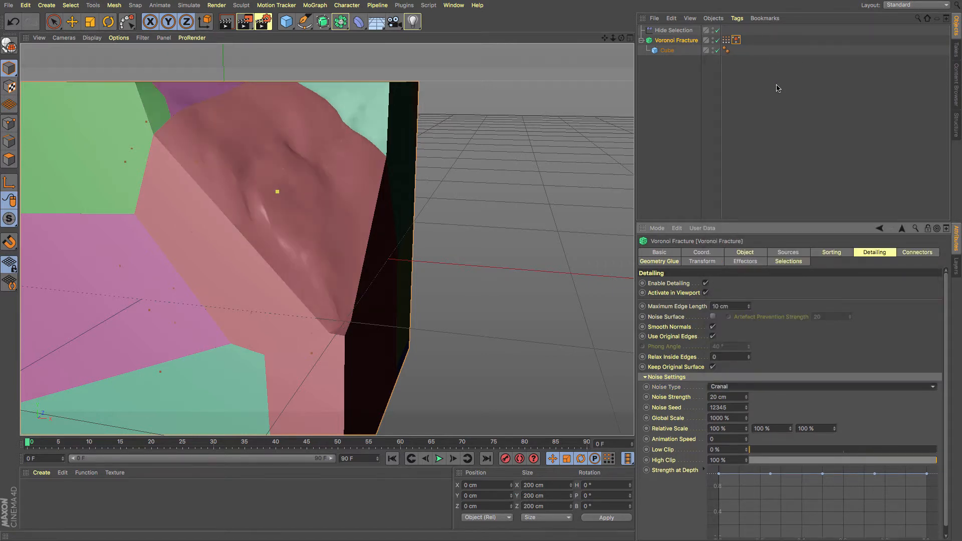
pyautogui.click(821, 387)
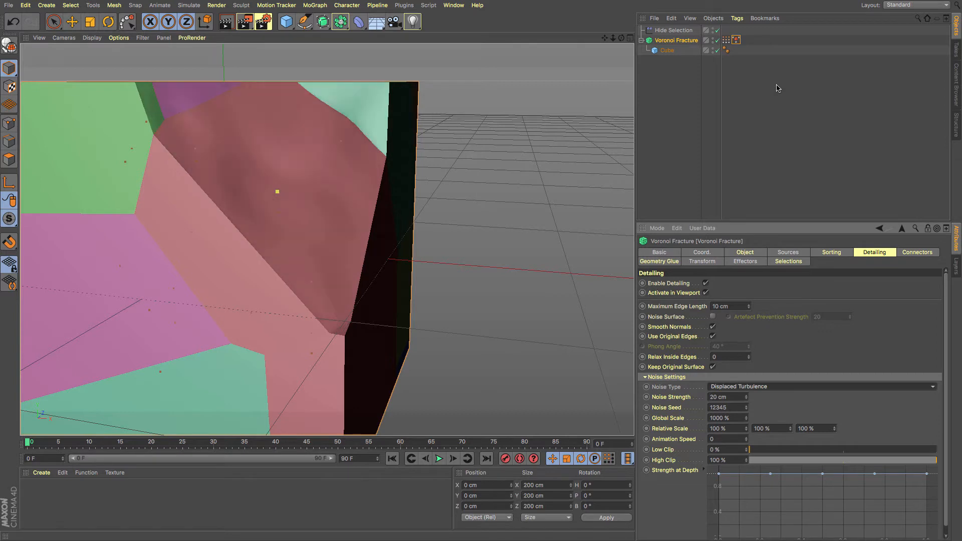
pyautogui.click(822, 387)
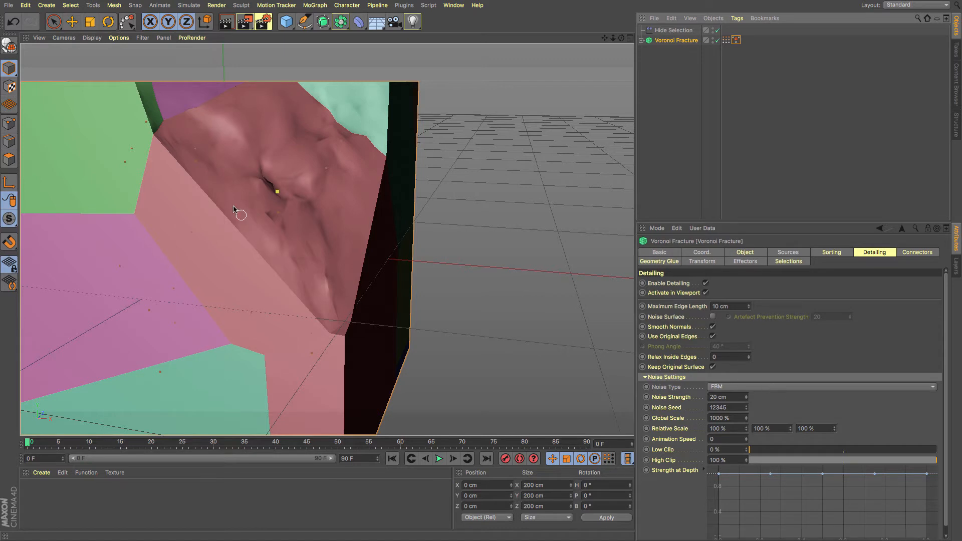
pyautogui.moveTo(755, 398)
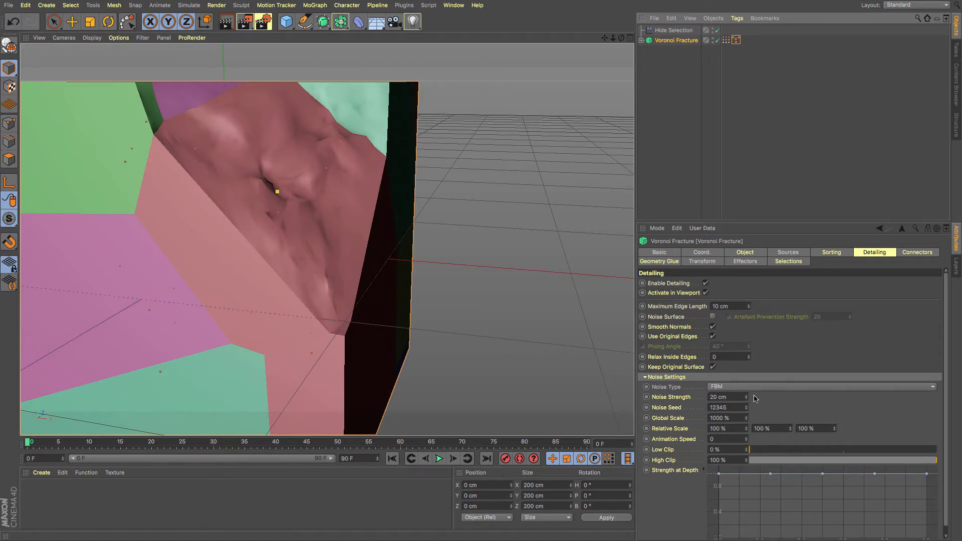
pyautogui.moveTo(728, 397); pyautogui.dragTo(711, 397)
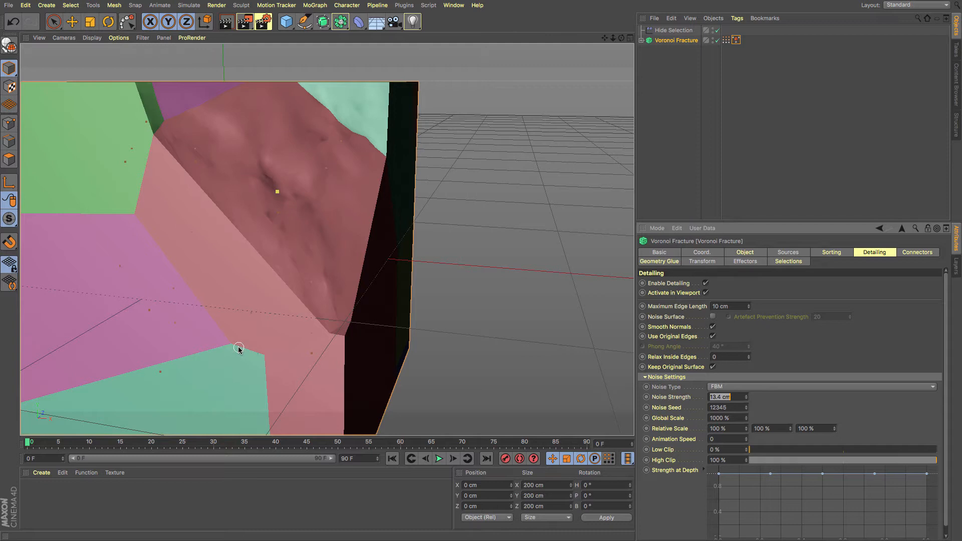
pyautogui.moveTo(722, 327)
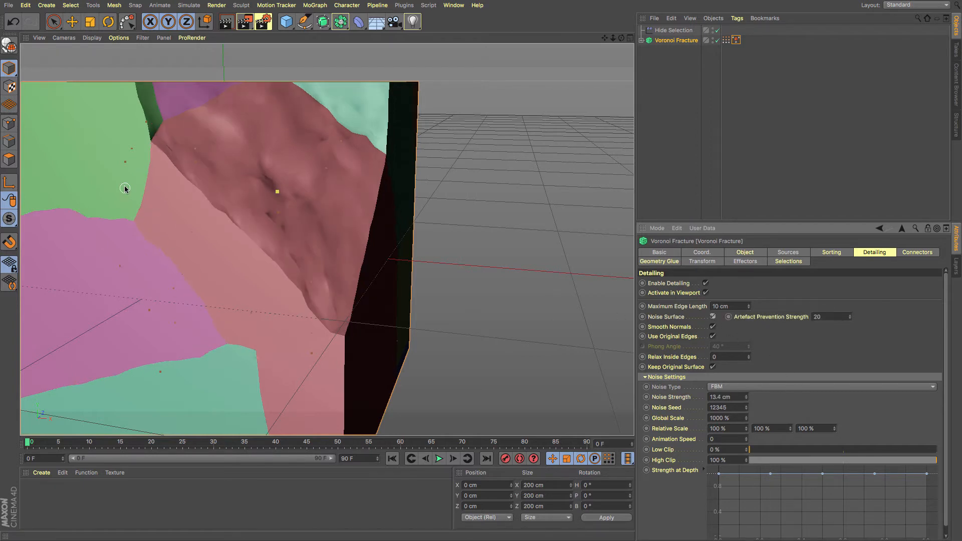
pyautogui.moveTo(557, 80)
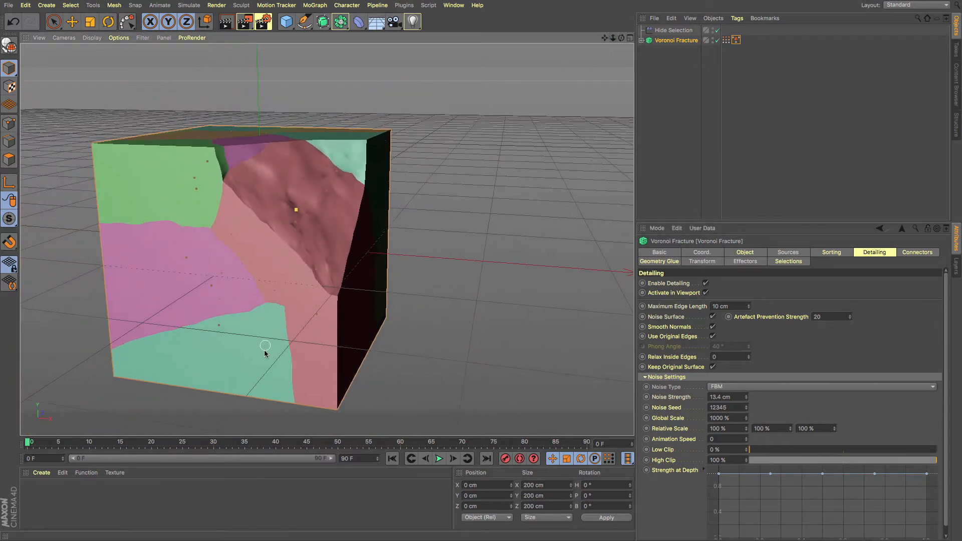
pyautogui.moveTo(163, 329)
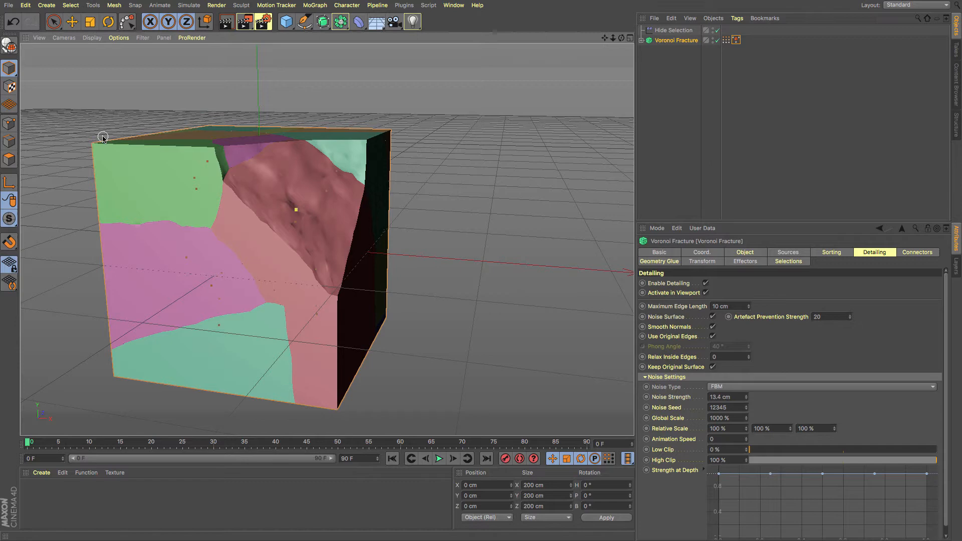
# Step: Enable Noise Surface so the detailing noise also roughens the cube's outer faces
pyautogui.click(713, 367)
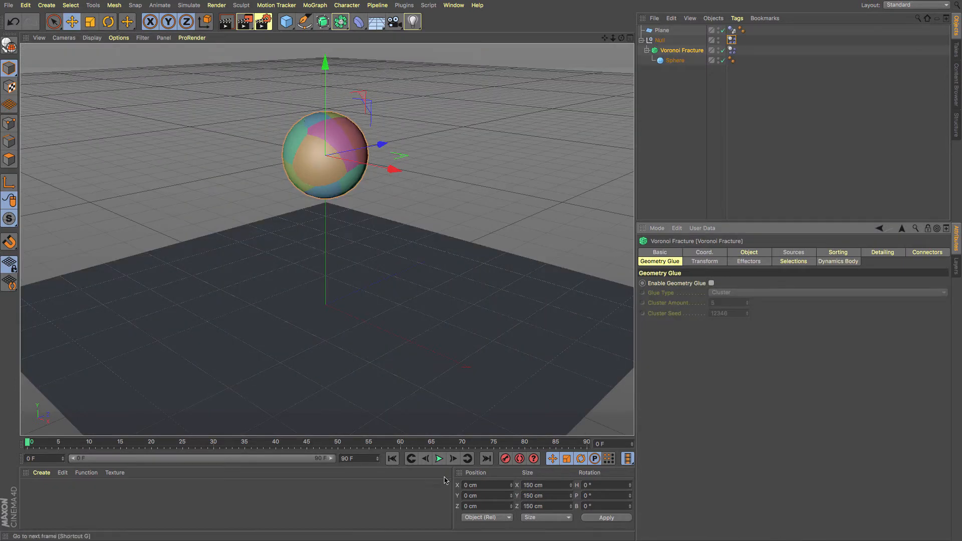
# Step: Play the fall, then enable Geometry Glue and set its type to Cluster
pyautogui.click(439, 459)
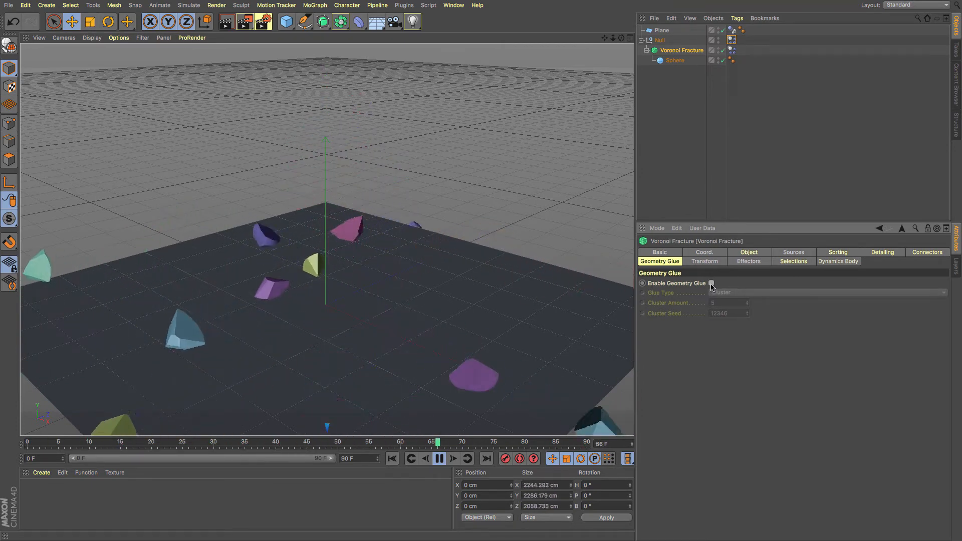
pyautogui.click(712, 282)
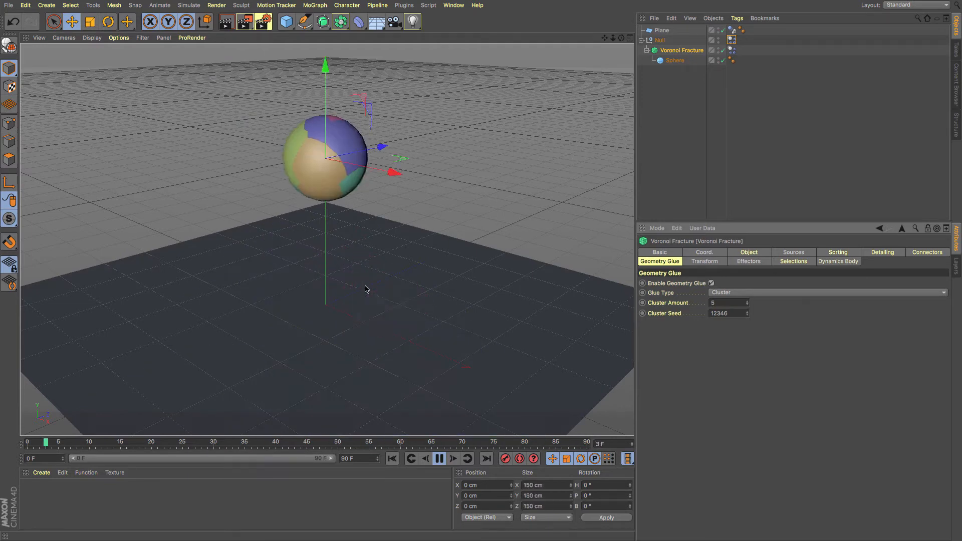
pyautogui.click(440, 460)
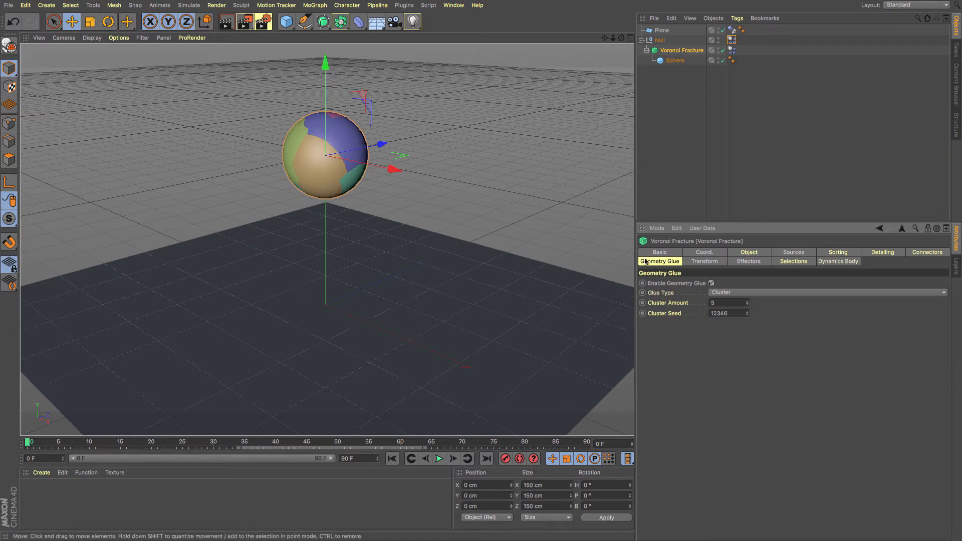
pyautogui.click(747, 305)
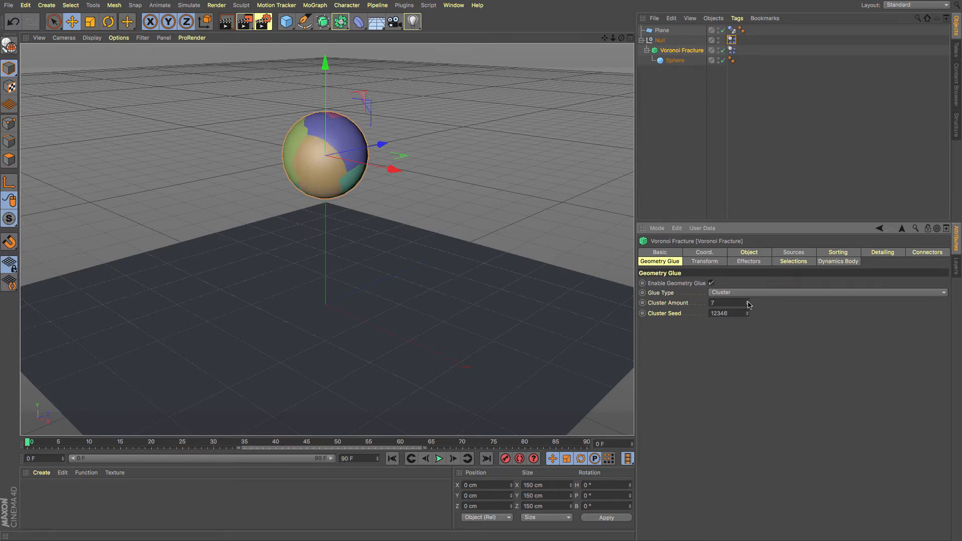
# Step: Set Cluster Amount to 2 and play the dynamics so the sphere lands as large chunks
pyautogui.moveTo(728, 302); pyautogui.dragTo(743, 303)
pyautogui.write('2')
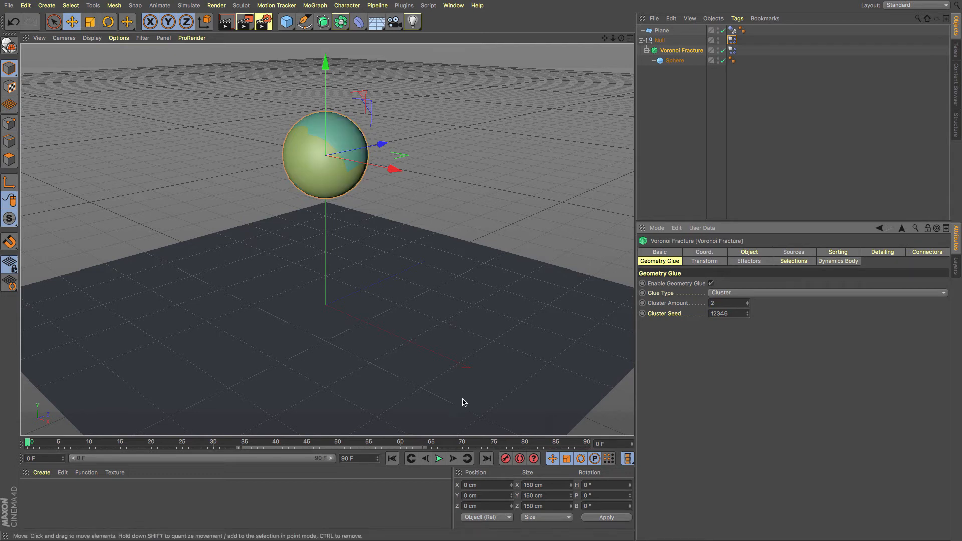
pyautogui.click(439, 459)
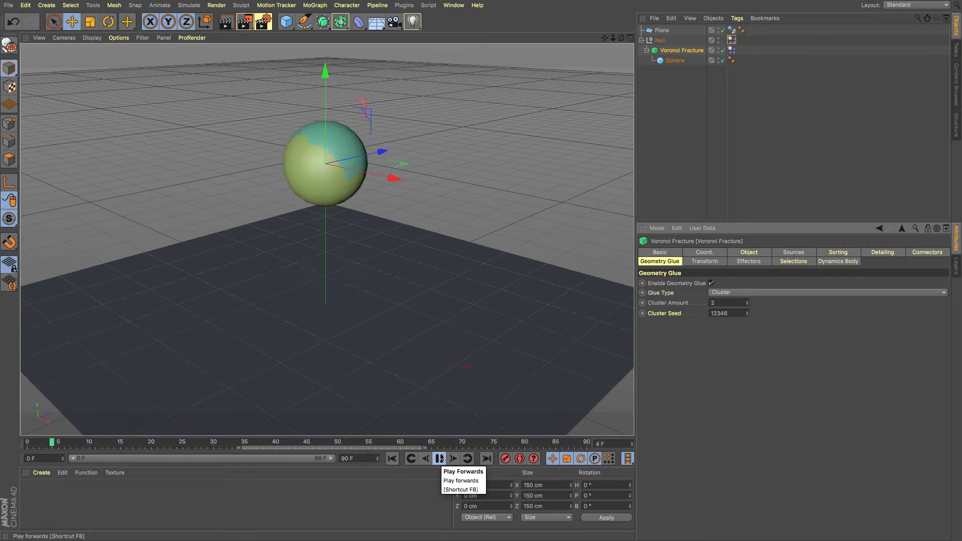
pyautogui.click(439, 460)
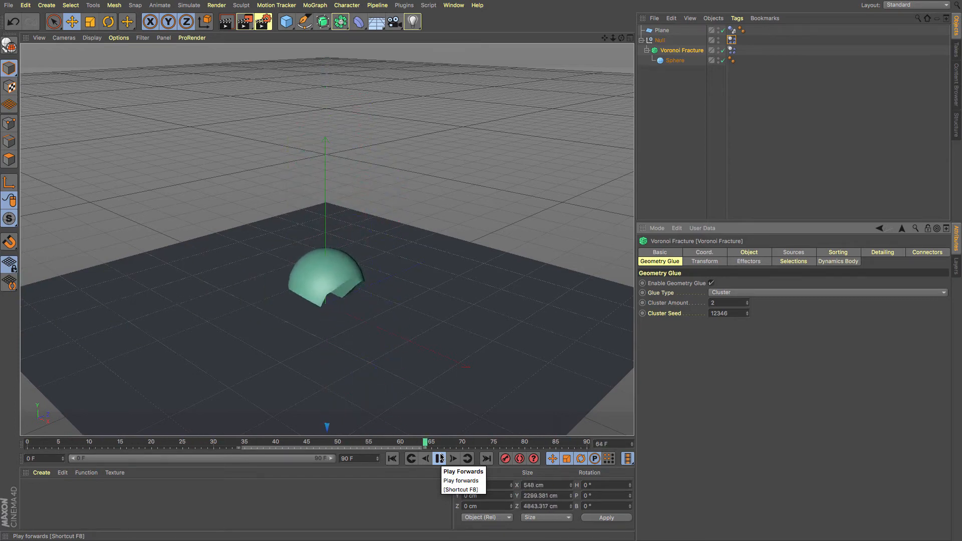
pyautogui.click(439, 459)
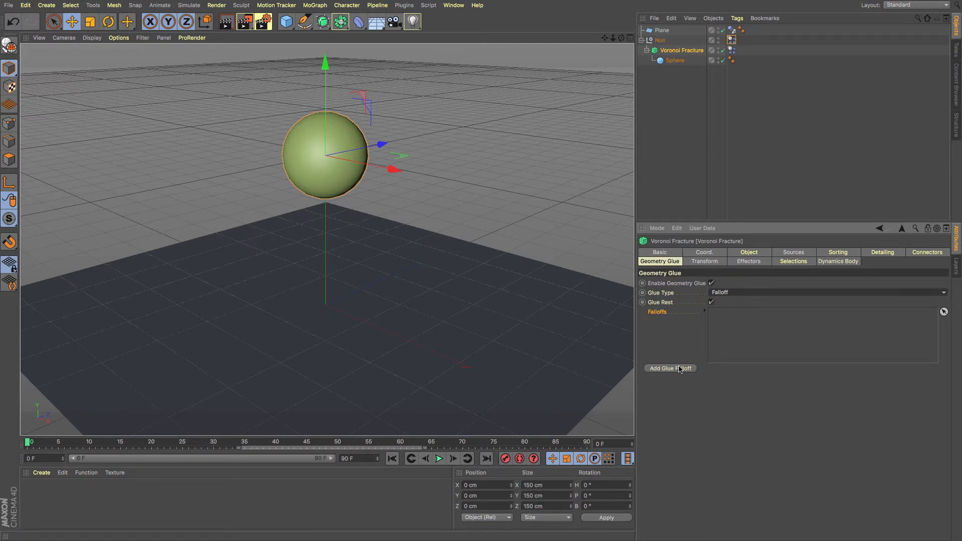
# Step: Add a spherical glue falloff and raise it along Y onto the sphere
pyautogui.click(670, 369)
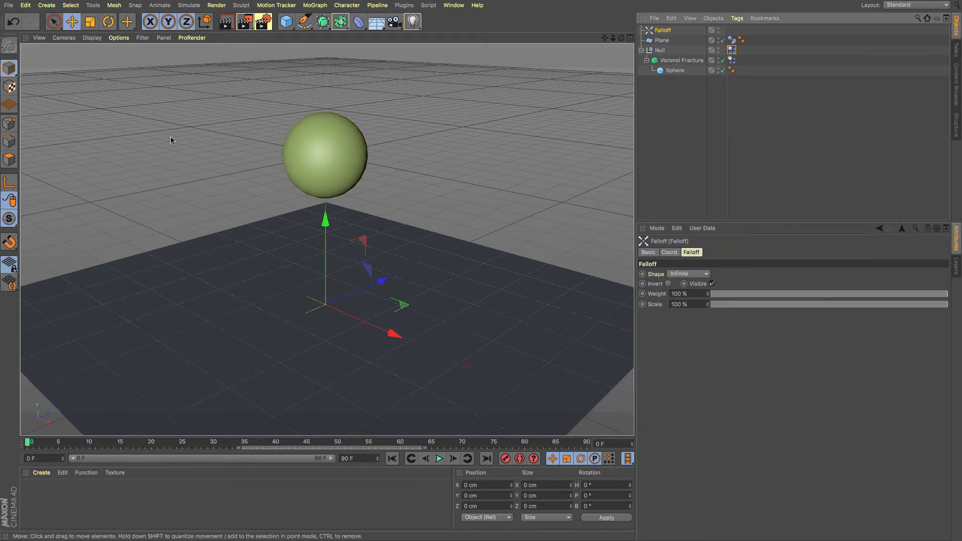
pyautogui.click(687, 273)
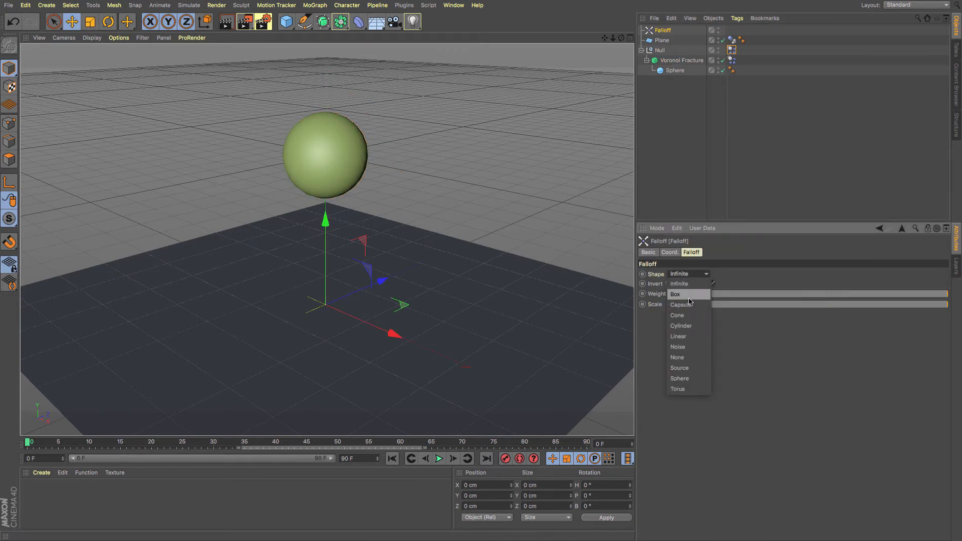
pyautogui.click(680, 379)
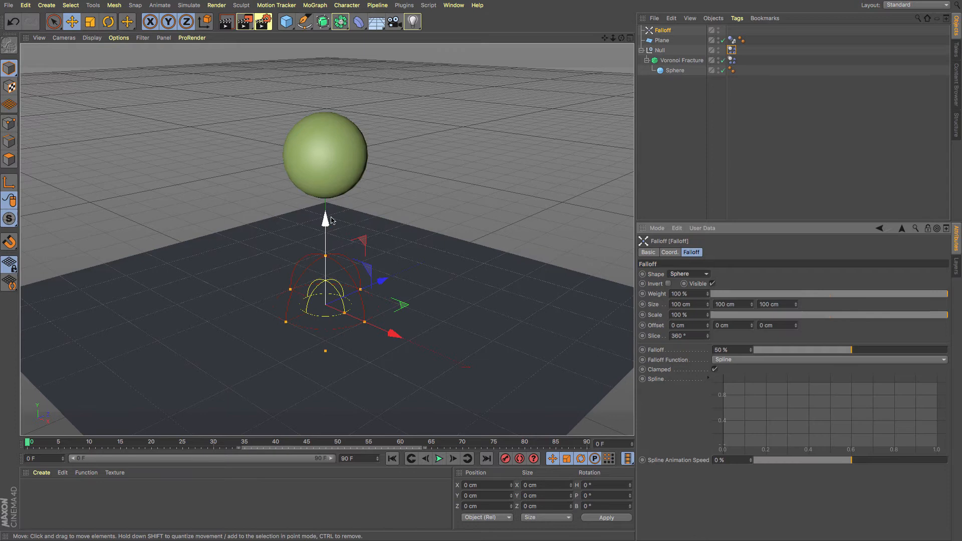
pyautogui.moveTo(323, 224)
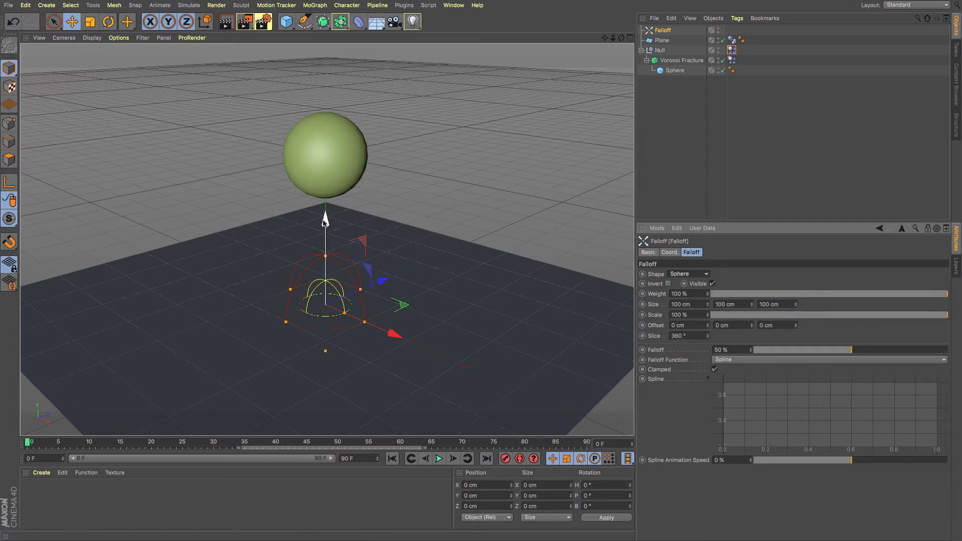
pyautogui.moveTo(324, 217); pyautogui.dragTo(325, 70)
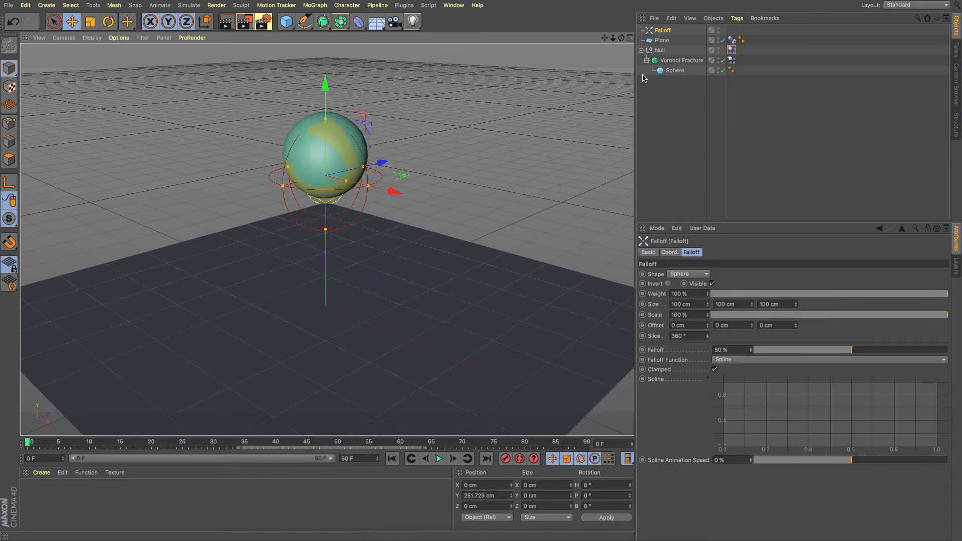
# Step: Set the glue falloff to about 24.6% and start playing the simulation
pyautogui.click(681, 60)
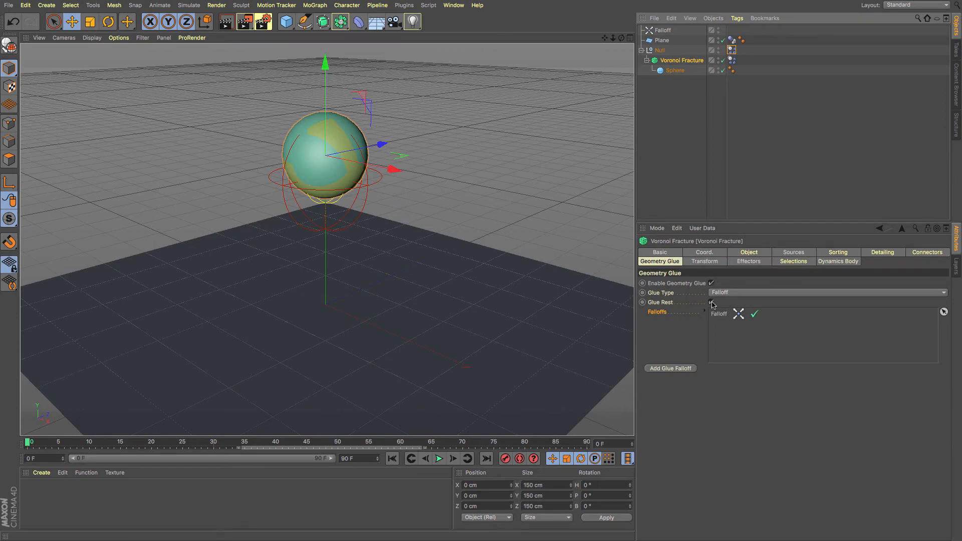
pyautogui.click(712, 302)
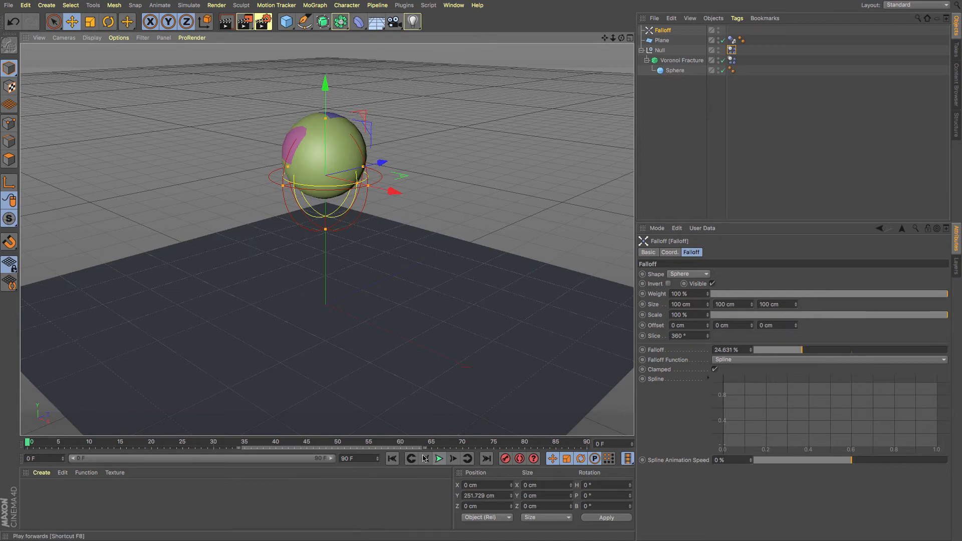
pyautogui.click(439, 459)
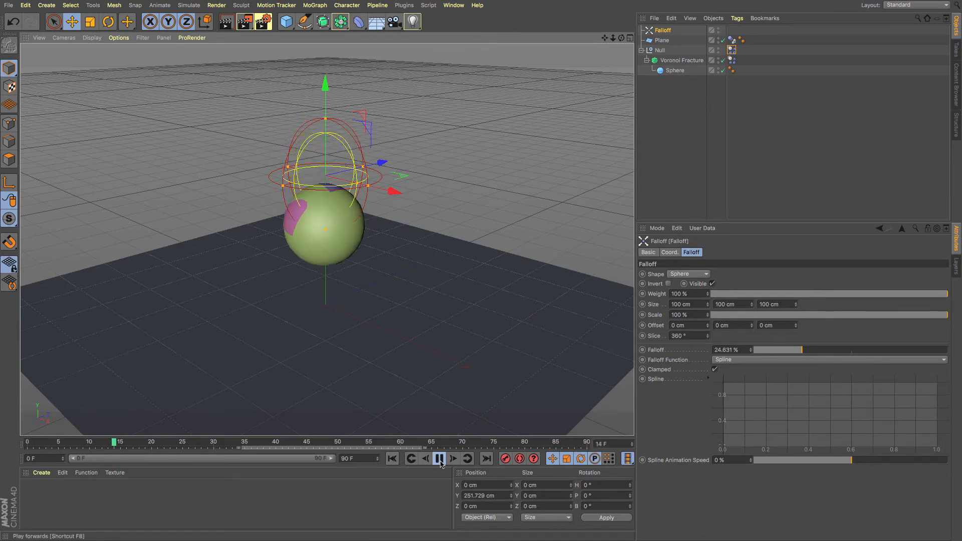
pyautogui.click(435, 459)
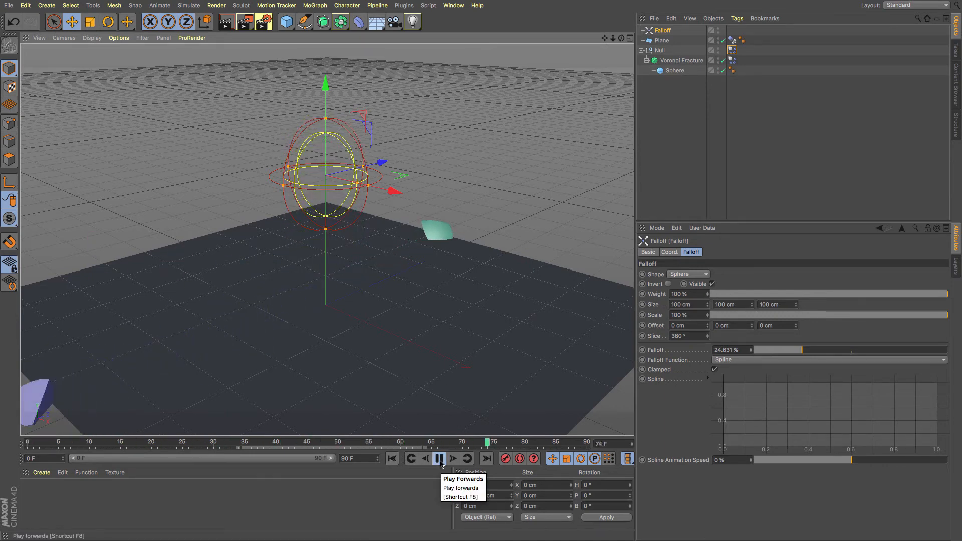
# Step: Replay the fall and scrub the timeline to inspect the pieces chipping off the sphere's lower part
pyautogui.click(440, 459)
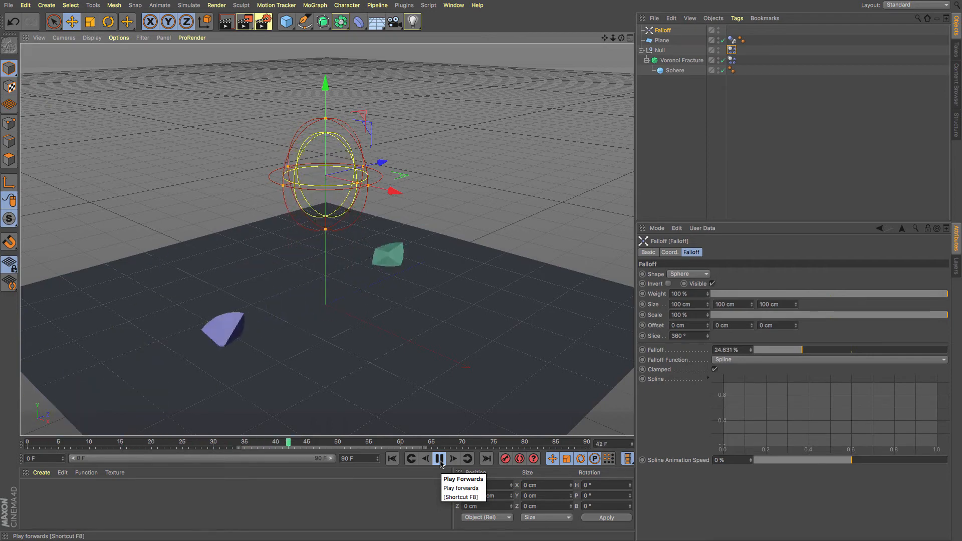
pyautogui.click(435, 459)
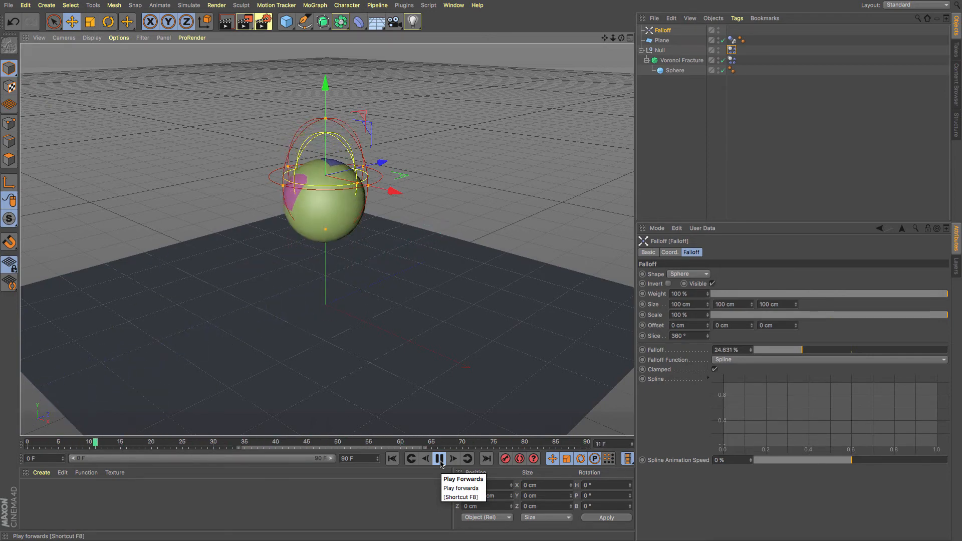
pyautogui.click(439, 459)
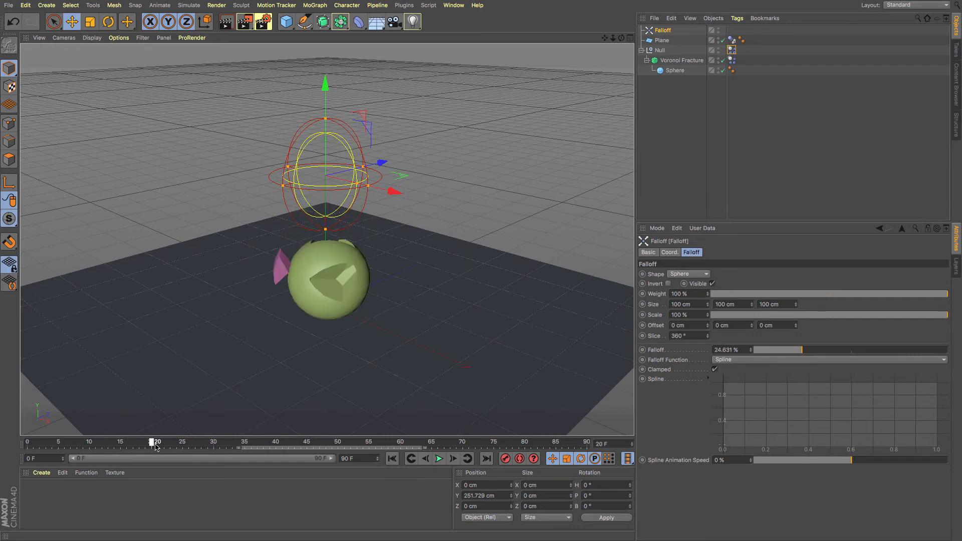
pyautogui.moveTo(155, 441); pyautogui.dragTo(173, 442)
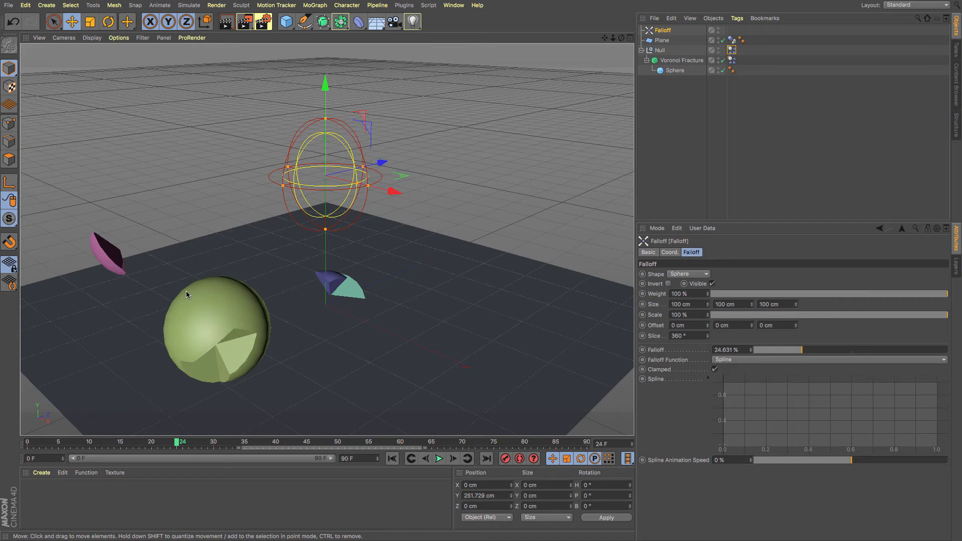
pyautogui.moveTo(214, 278)
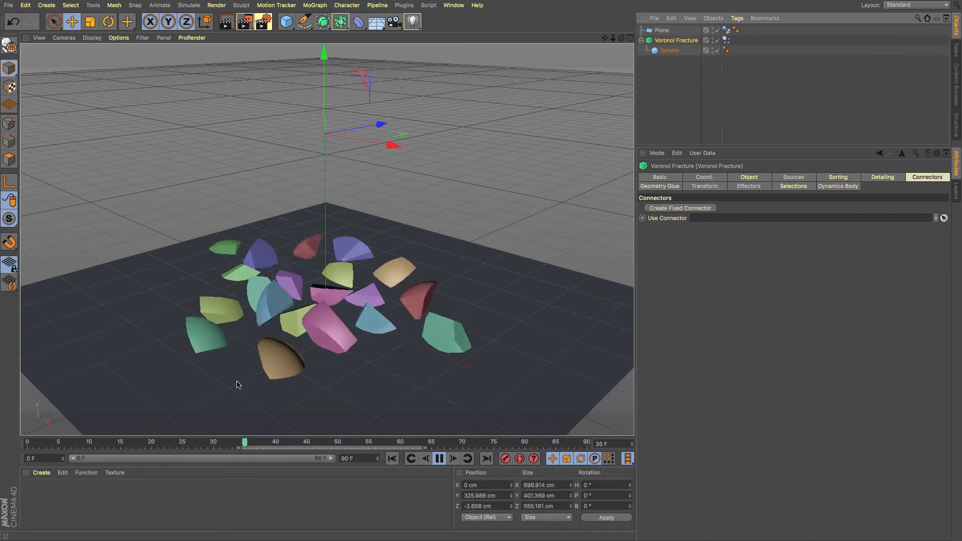
# Step: Create a fixed connector with breaking force 30000 and torque 40000 joining the fragments
pyautogui.click(46, 453)
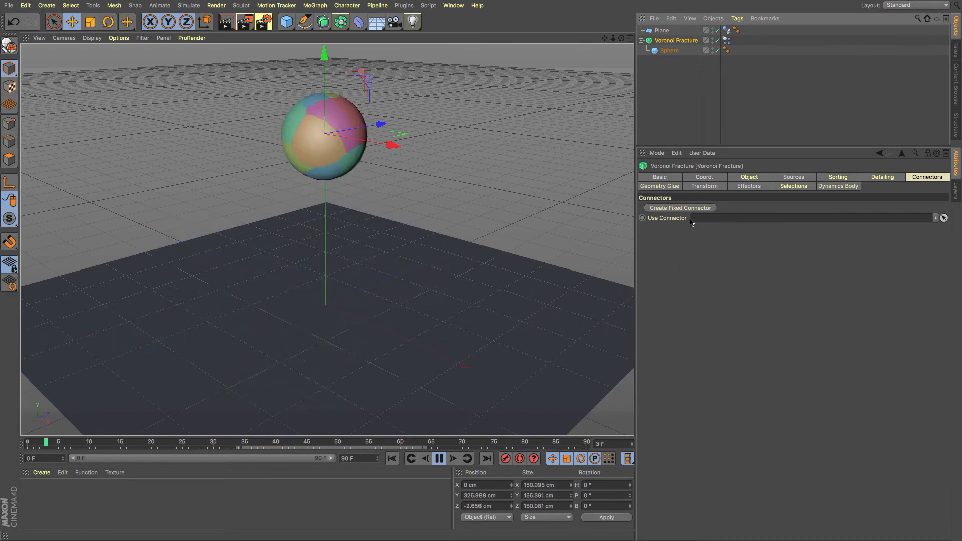
pyautogui.click(681, 209)
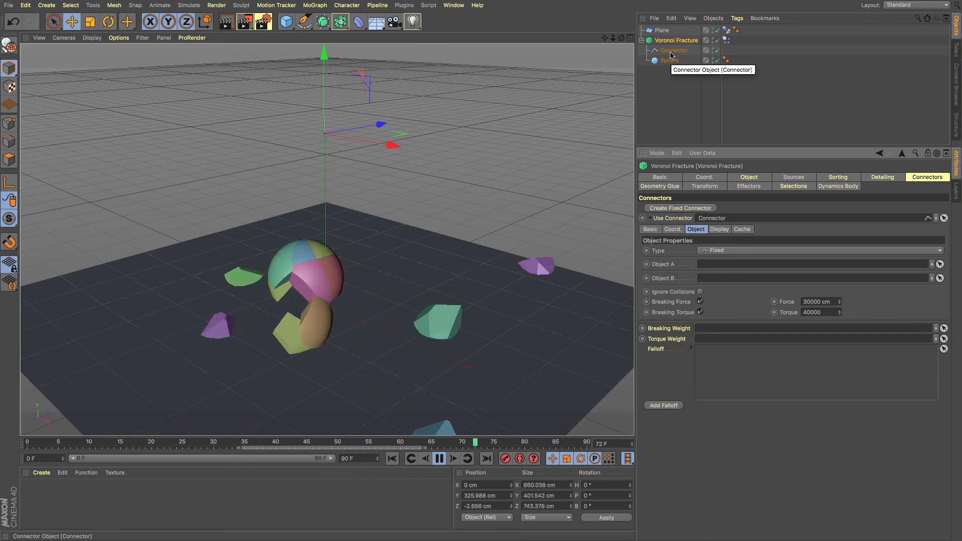
pyautogui.click(674, 50)
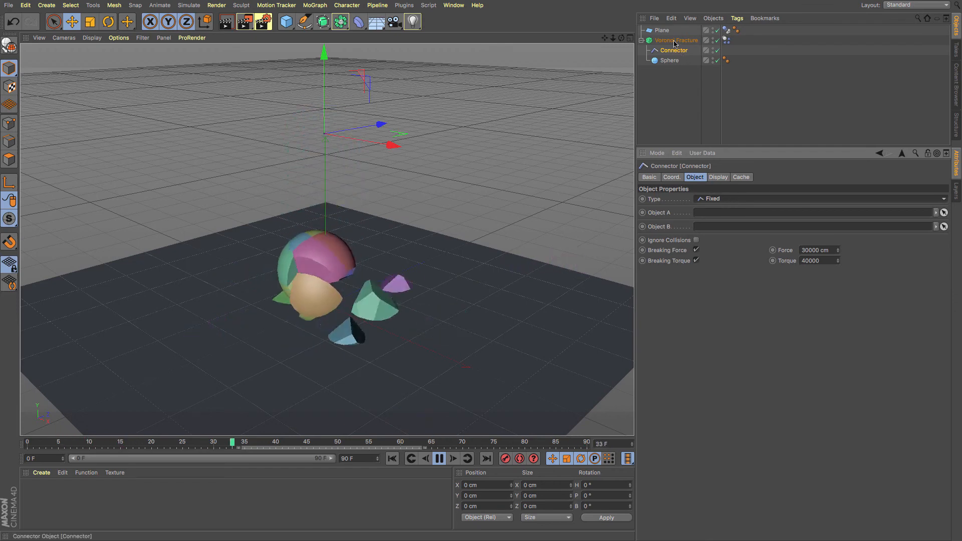
# Step: Add a Spring object and assign it as the Voronoi Fracture's Use Connector
pyautogui.click(677, 40)
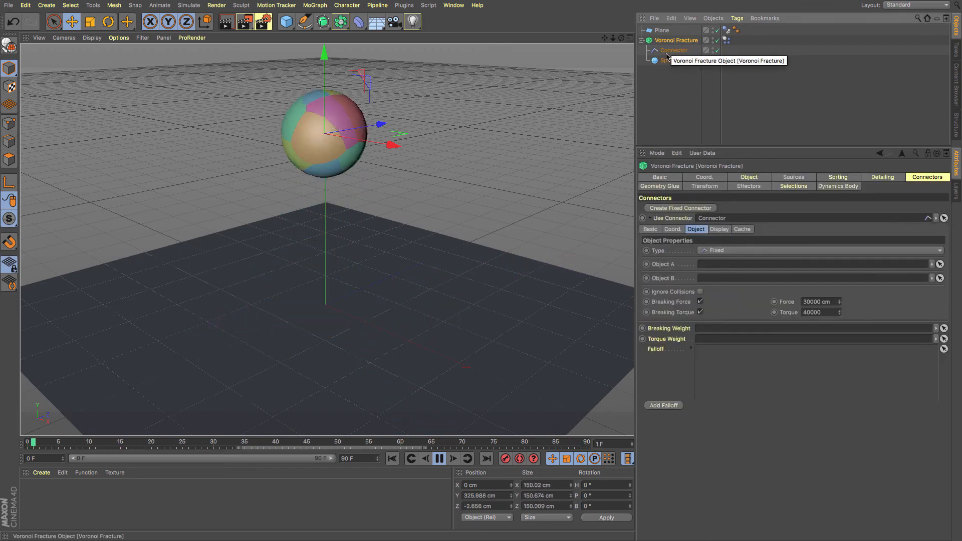
pyautogui.click(437, 459)
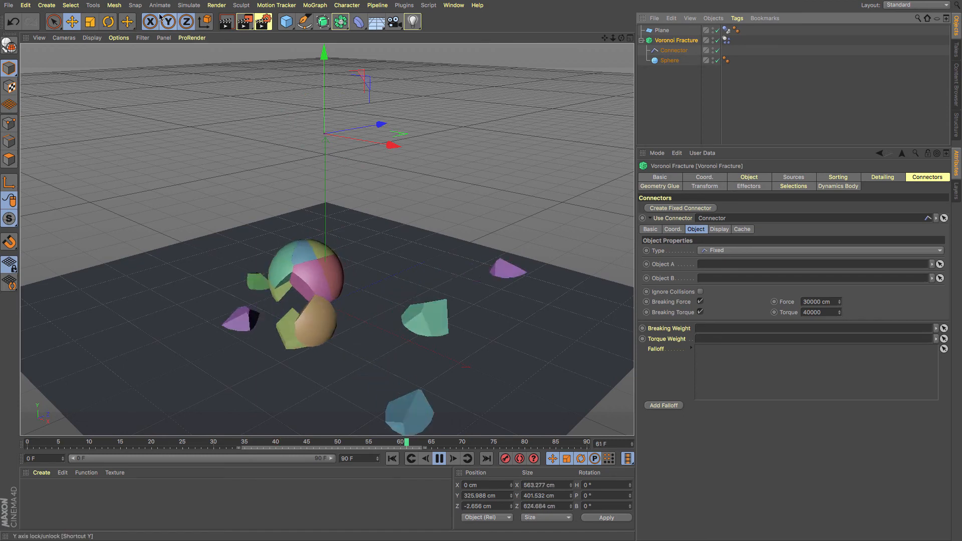
pyautogui.click(188, 5)
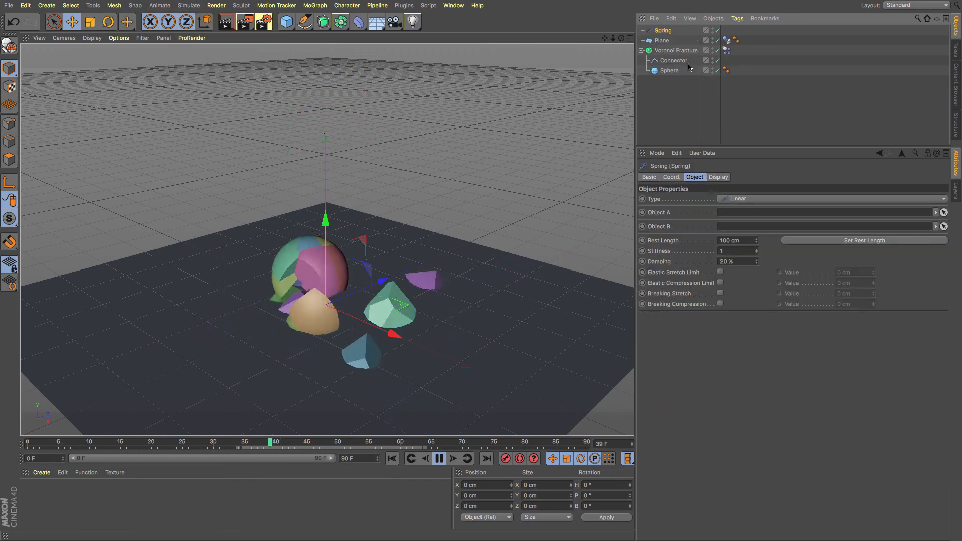
pyautogui.click(676, 51)
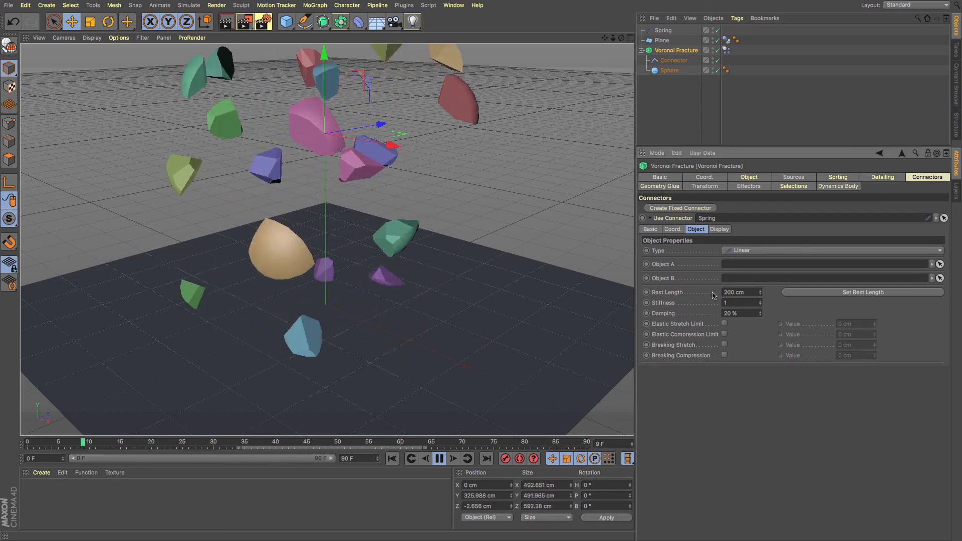
# Step: Set the spring's Rest Length to 200 cm, then 10 cm, and play so the sphere falls intact
pyautogui.click(435, 459)
pyautogui.write('10')
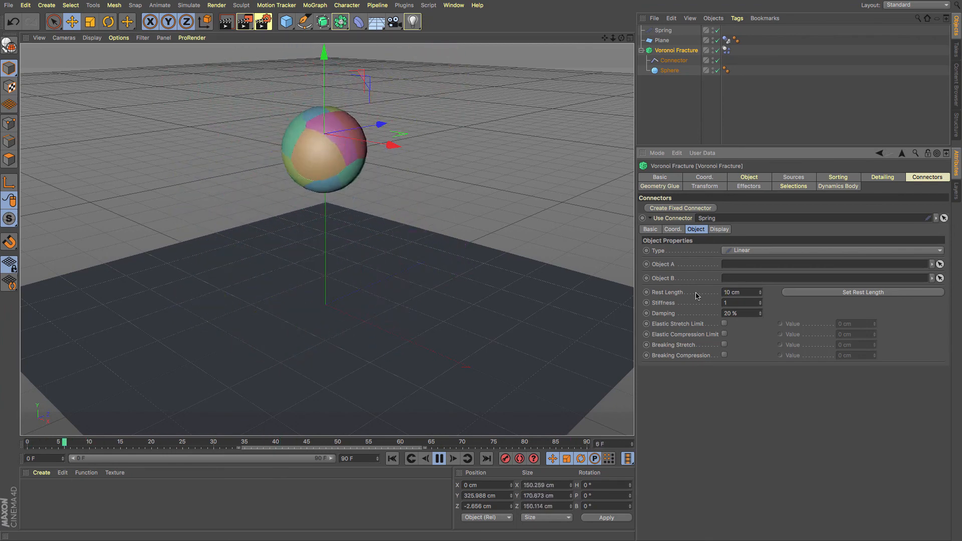
pyautogui.click(435, 459)
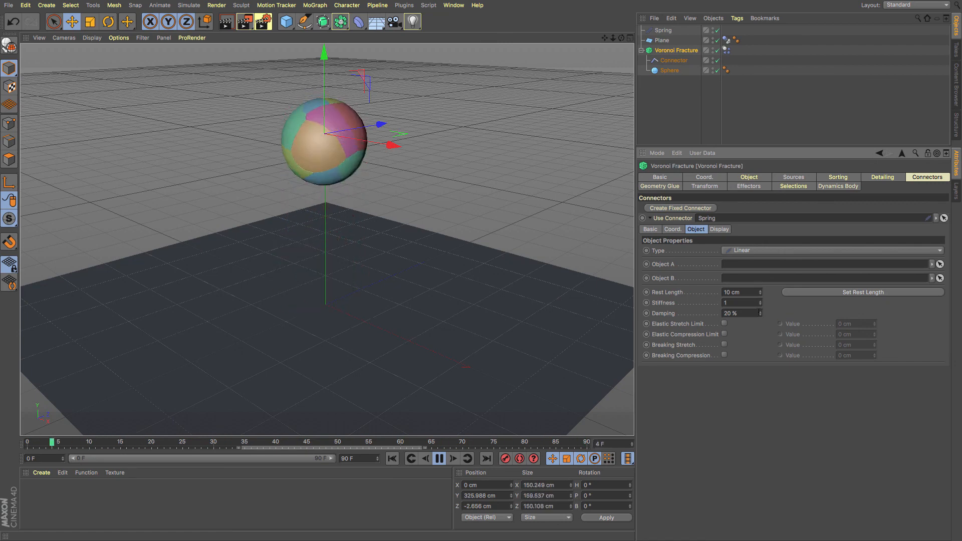
pyautogui.click(439, 458)
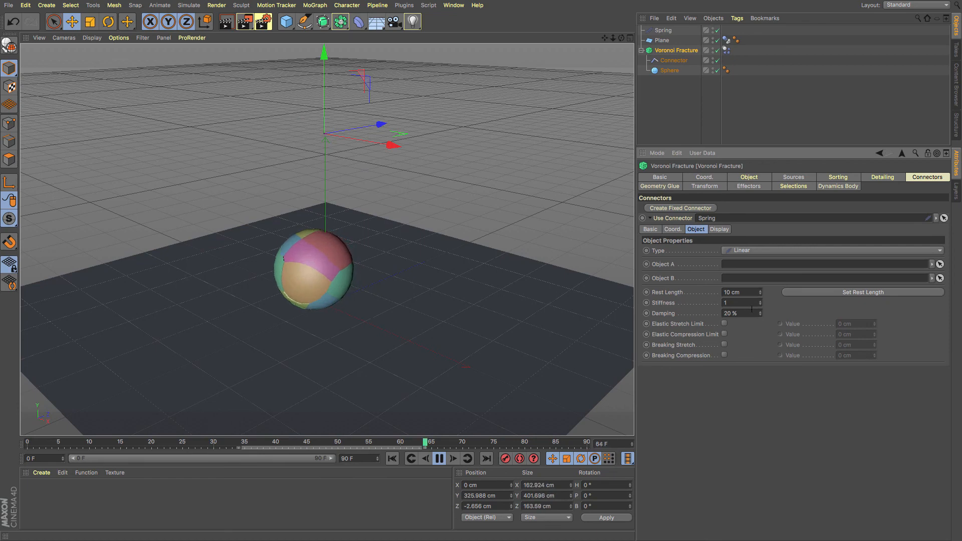